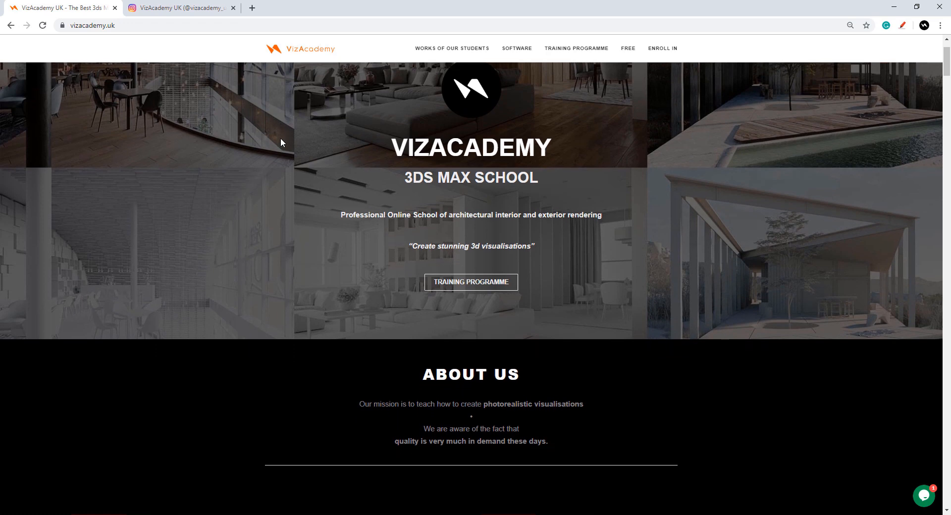
- Scroll the homepage from the hero banner past About Us to the Our Training Programme cards
scroll("down", 3)
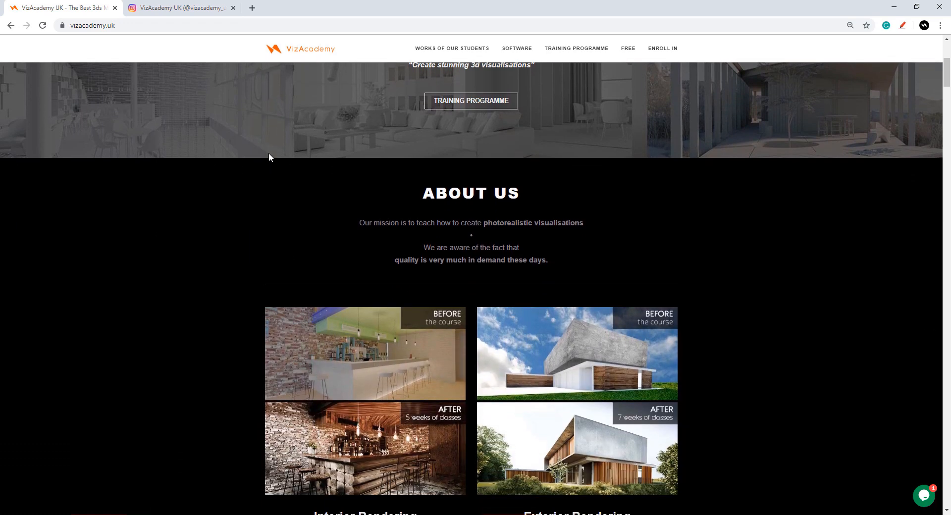
scroll("down", 3)
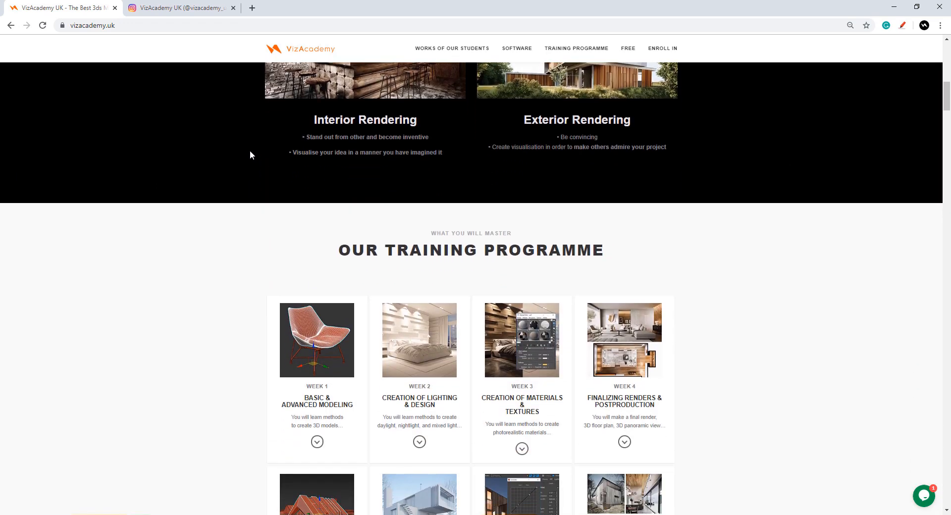
scroll("down", 3)
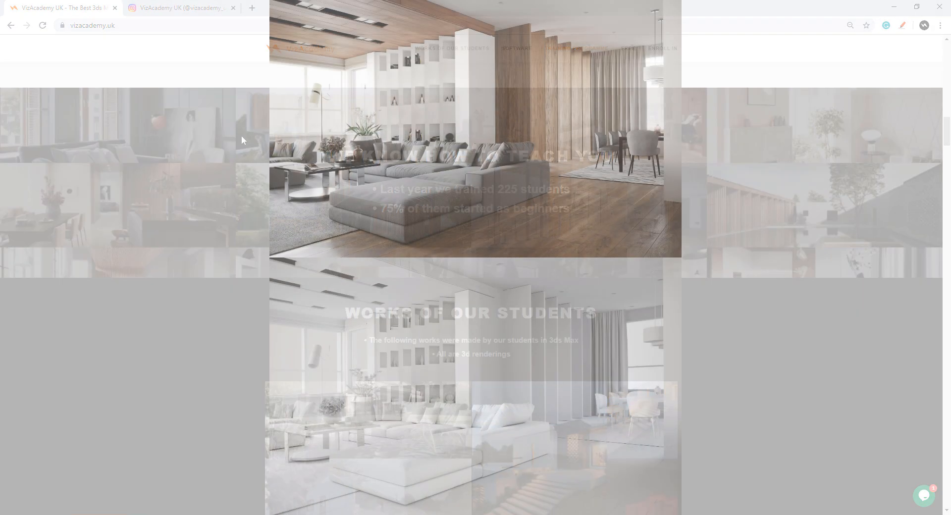
- Switch to the VizAcademy UK Instagram profile and view its rendering post grid
left_click(179, 8)
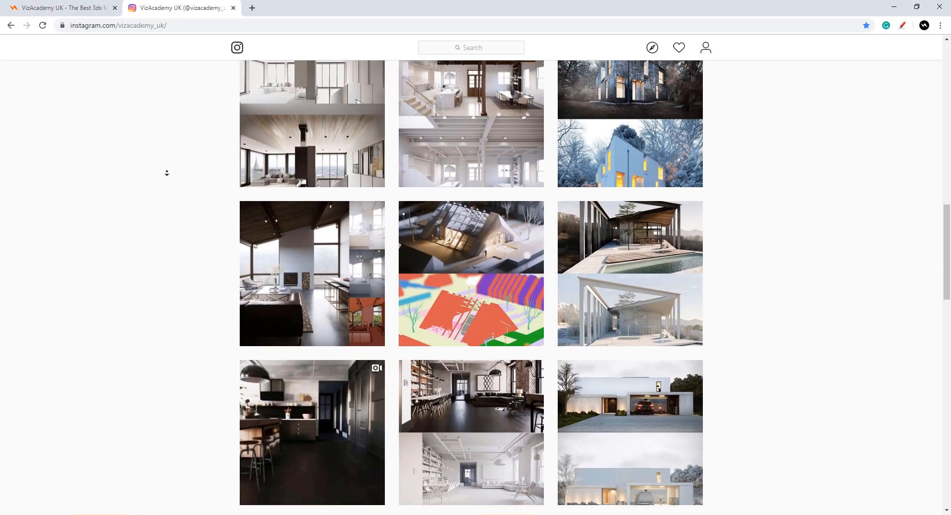
- Return to the VizAcademy site and scroll through the works, Why Us and online classes sections
left_click(61, 8)
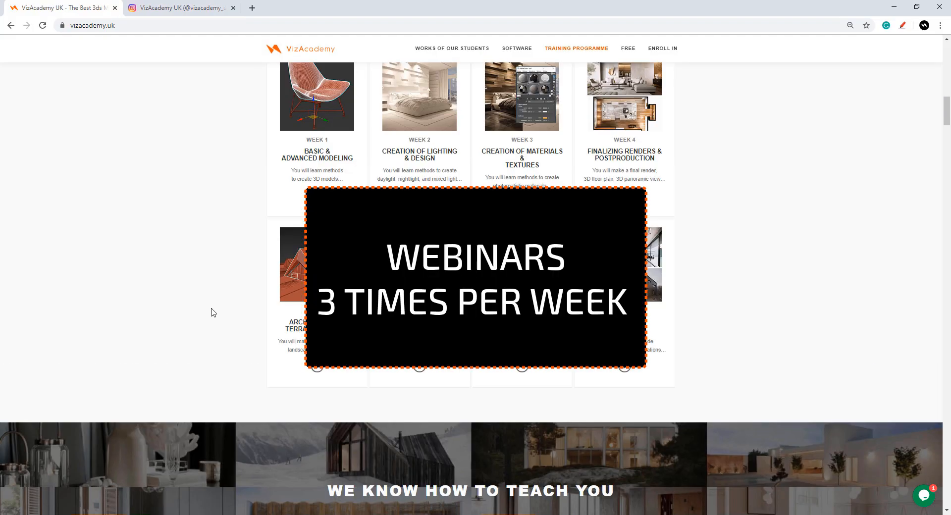
scroll("down", 3)
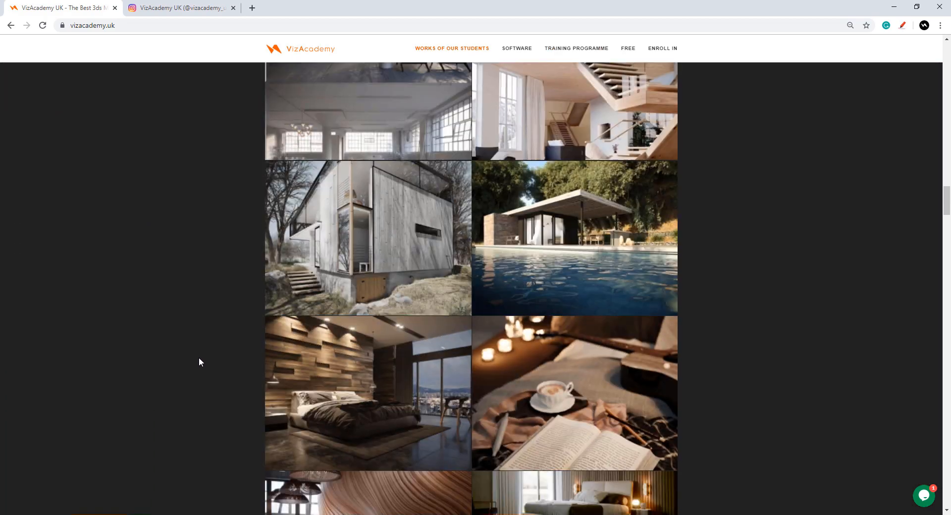
scroll("down", 3)
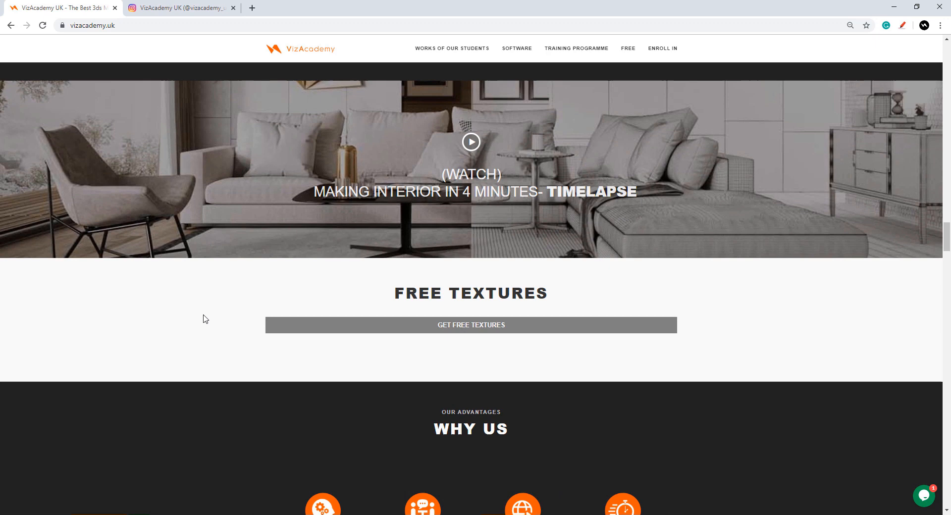
scroll("down", 3)
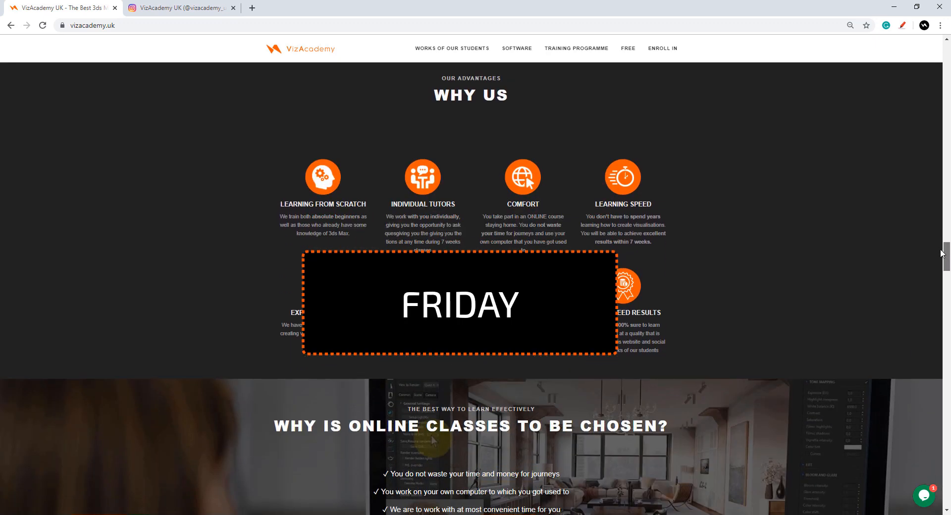
scroll("down", 3)
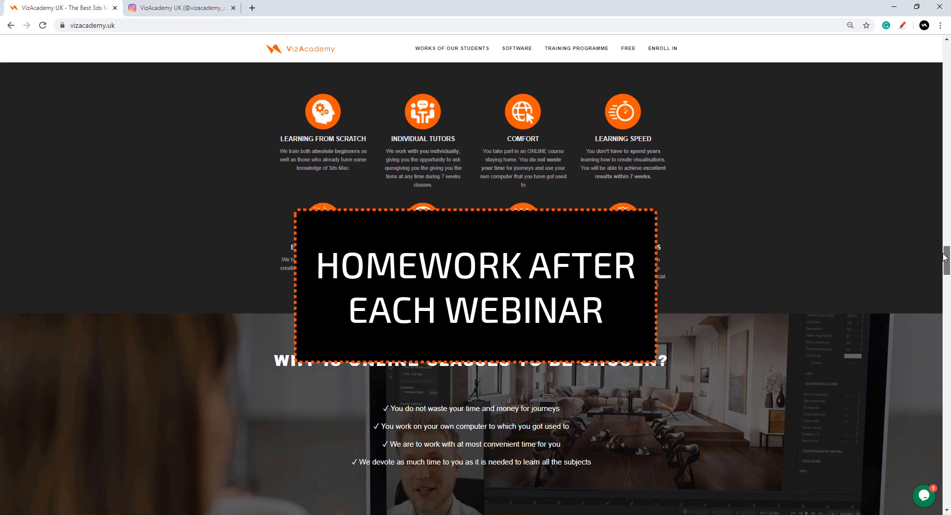
scroll("down", 3)
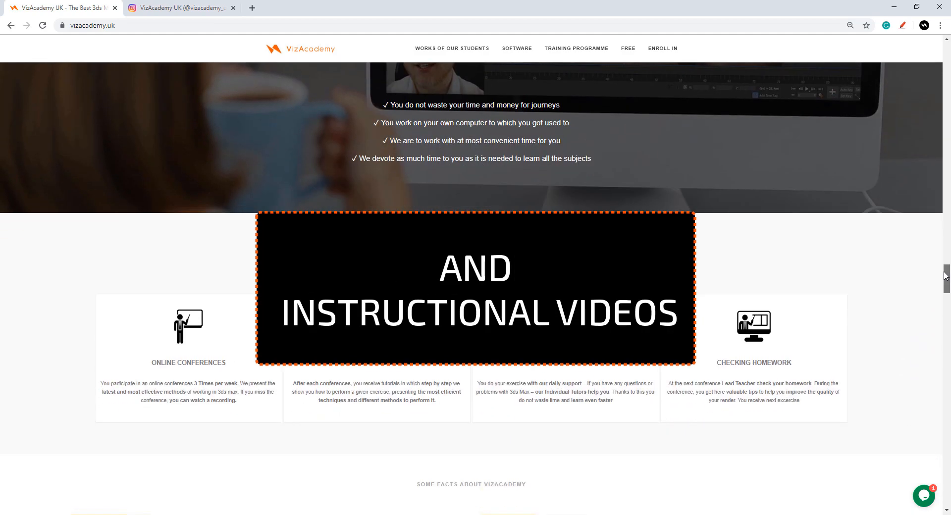
scroll("down", 3)
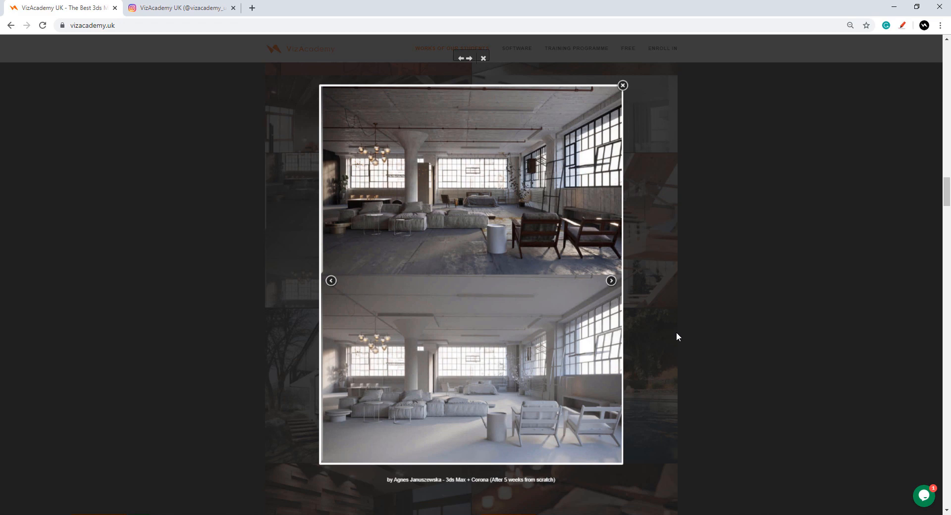
- Page through three more student renderings in the lightbox, then close it back to the gallery
left_click(610, 280)
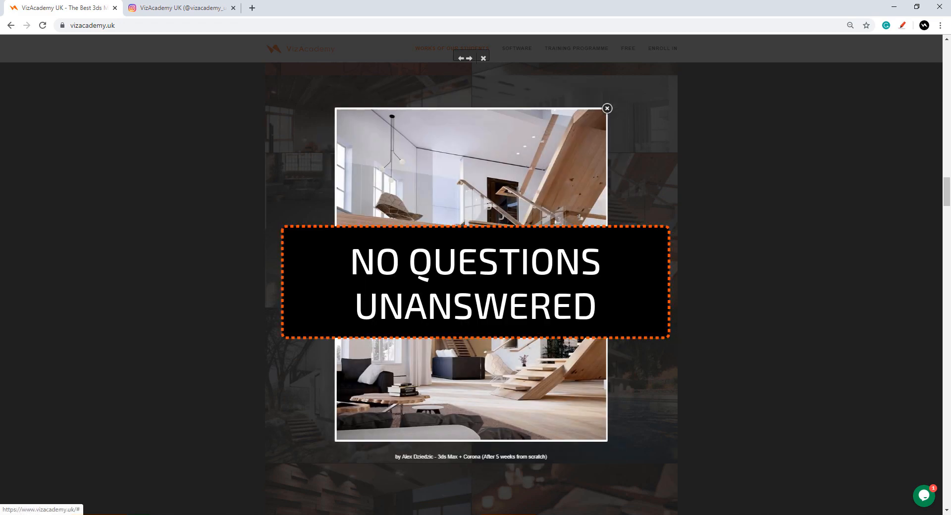
left_click(469, 59)
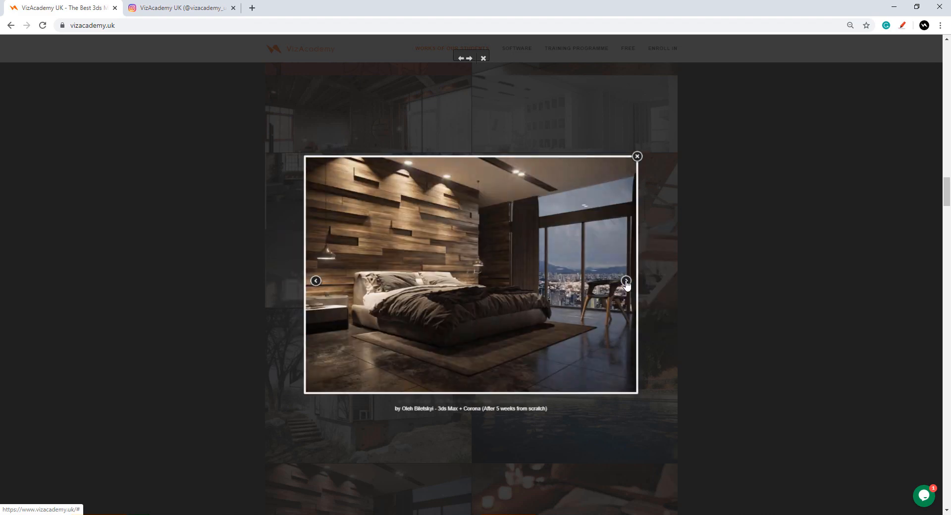
left_click(627, 281)
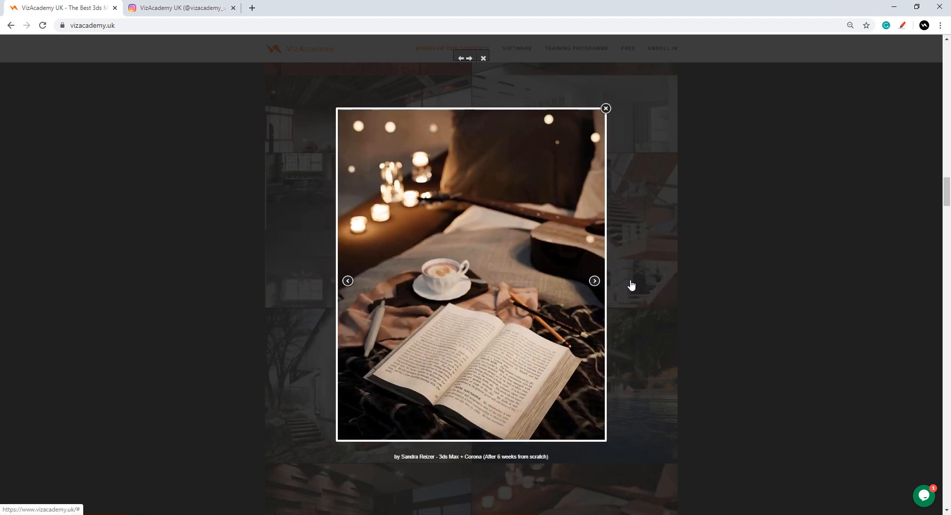
left_click(605, 108)
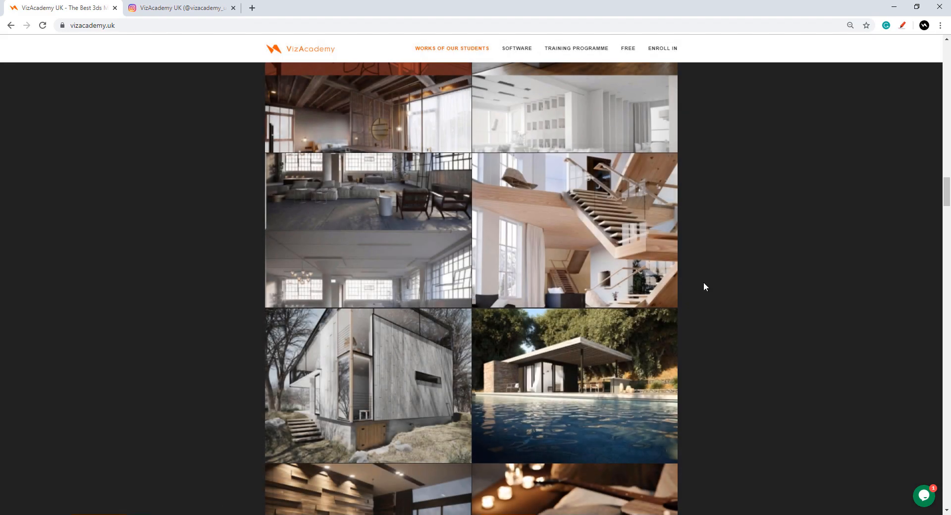
- Scroll back up to the Our Training Programme cards and dismiss the chat pop-up
scroll("up", 3)
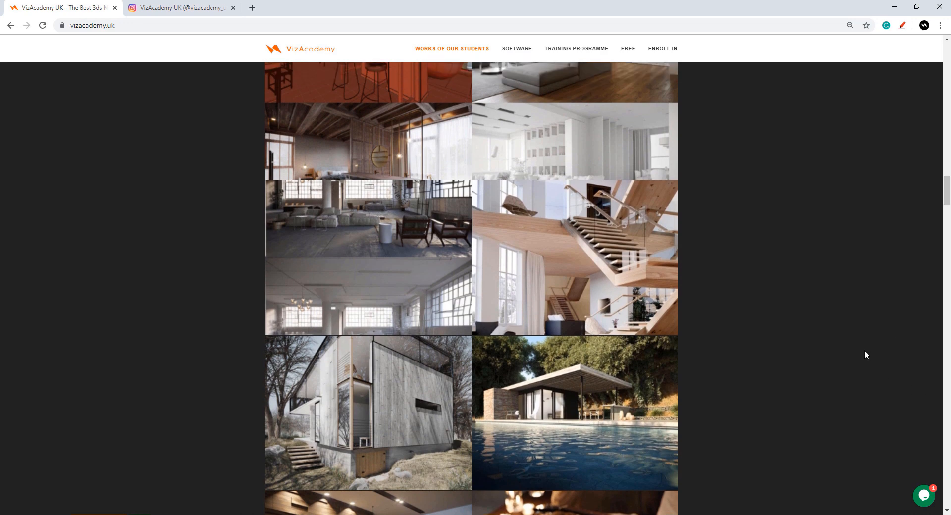
scroll("down", 3)
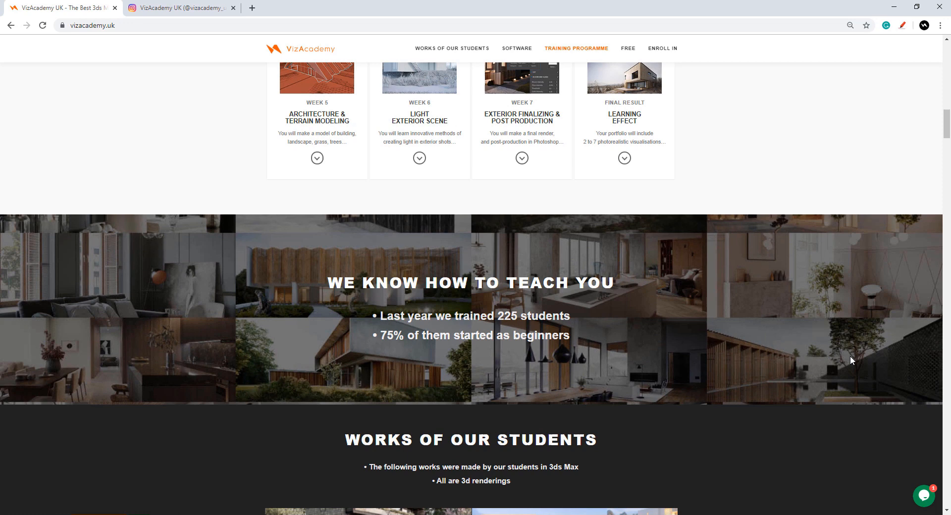
scroll("up", 3)
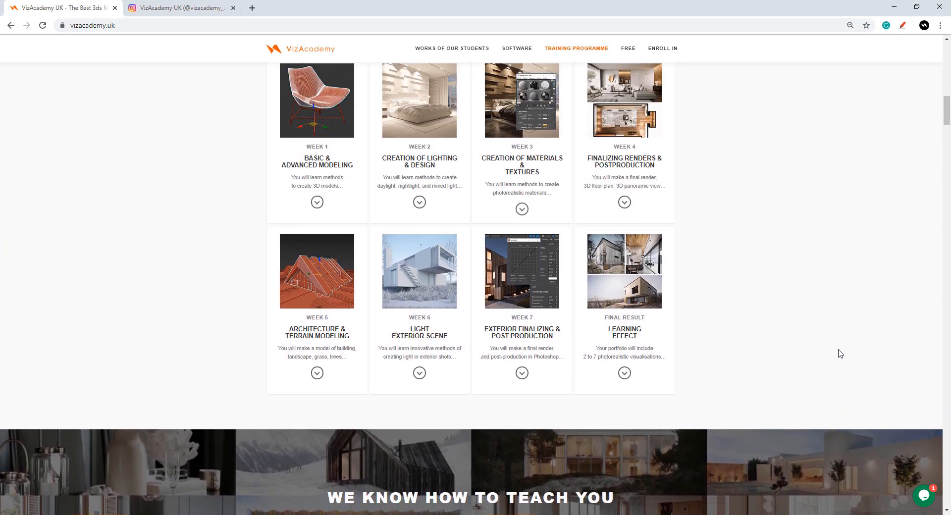
scroll("up", 3)
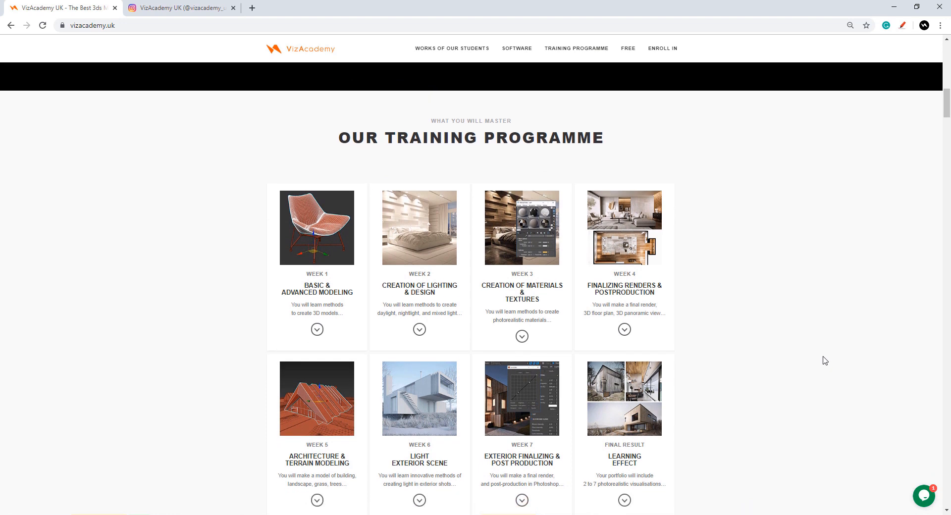
scroll("up", 3)
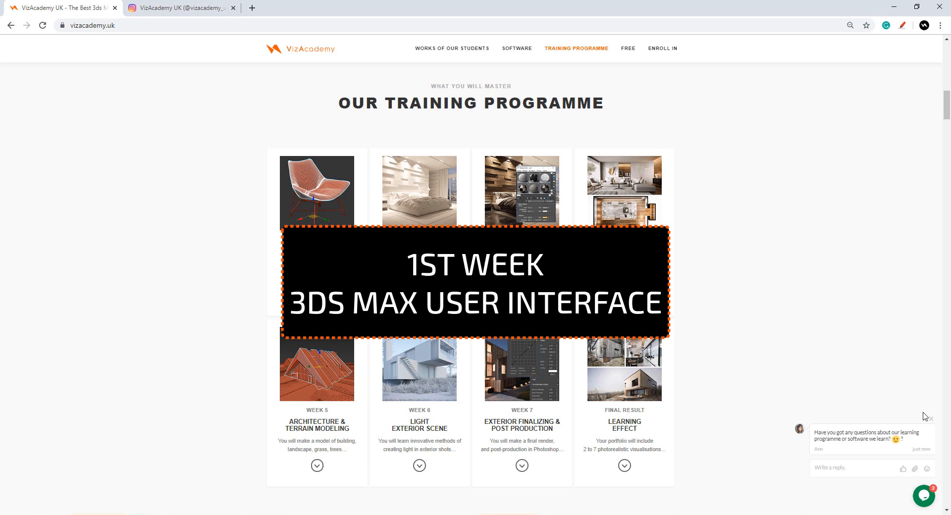
left_click(929, 418)
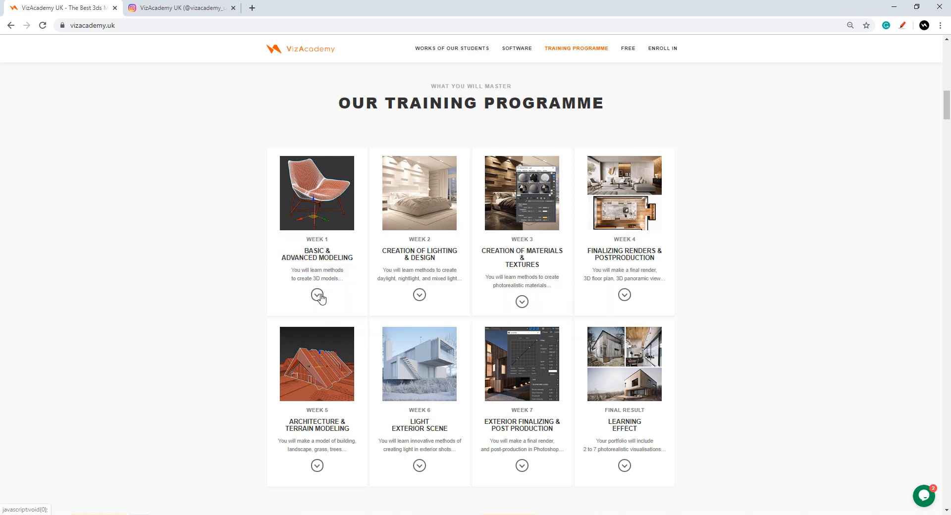
- Review the week 1 modeling and week 2 lighting day-by-day course details
left_click(317, 295)
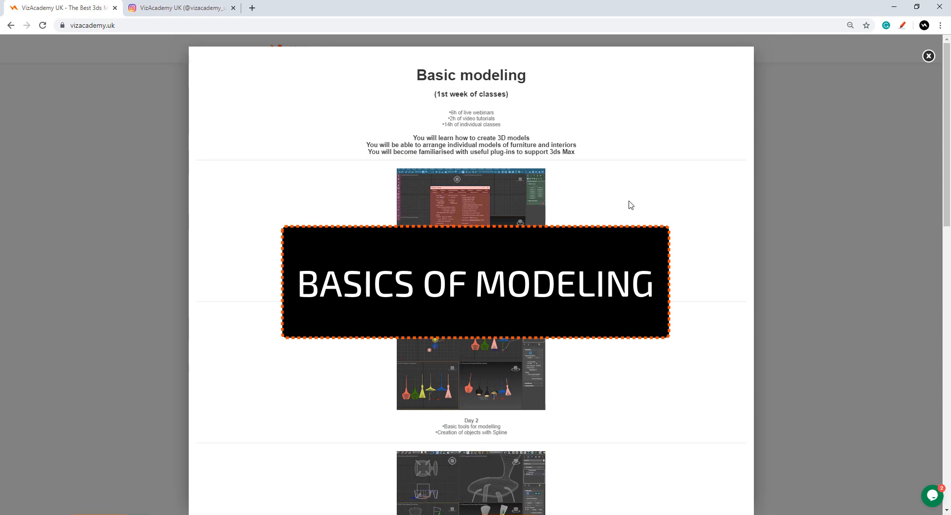
scroll("down", 3)
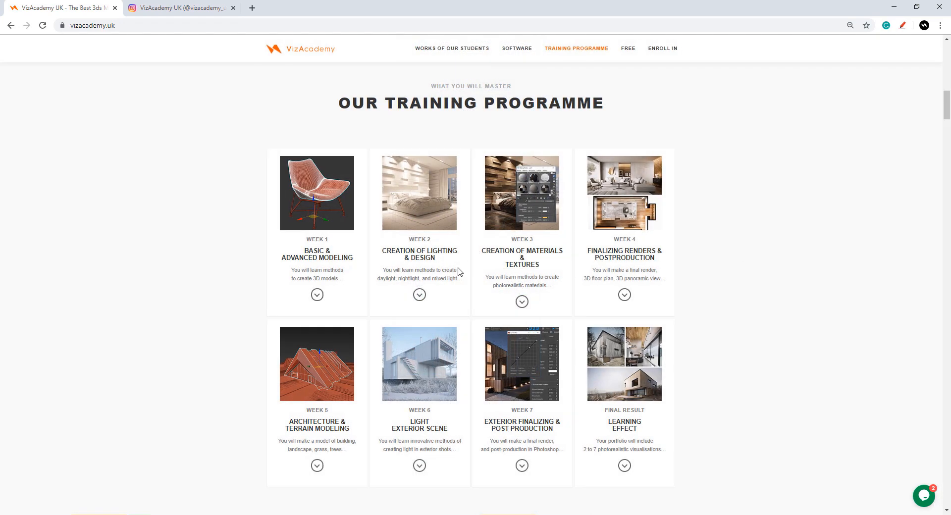
left_click(418, 295)
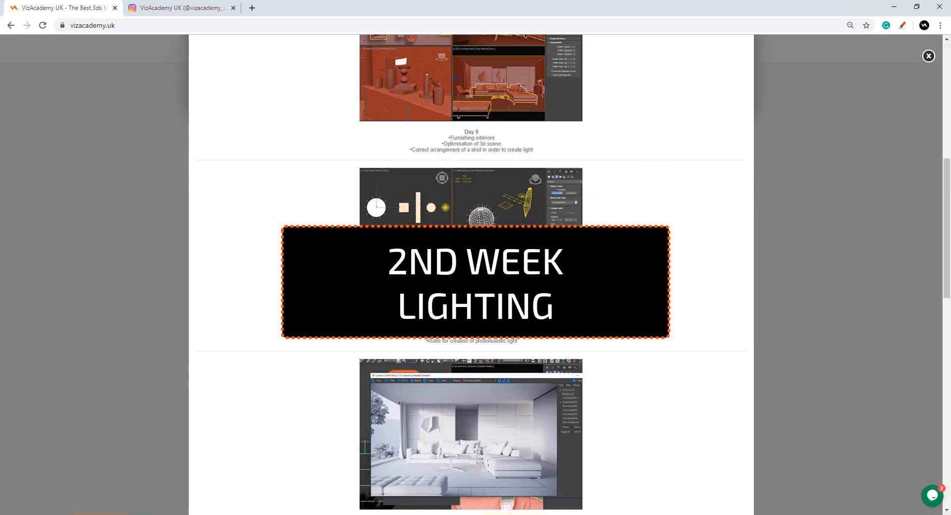
scroll("down", 3)
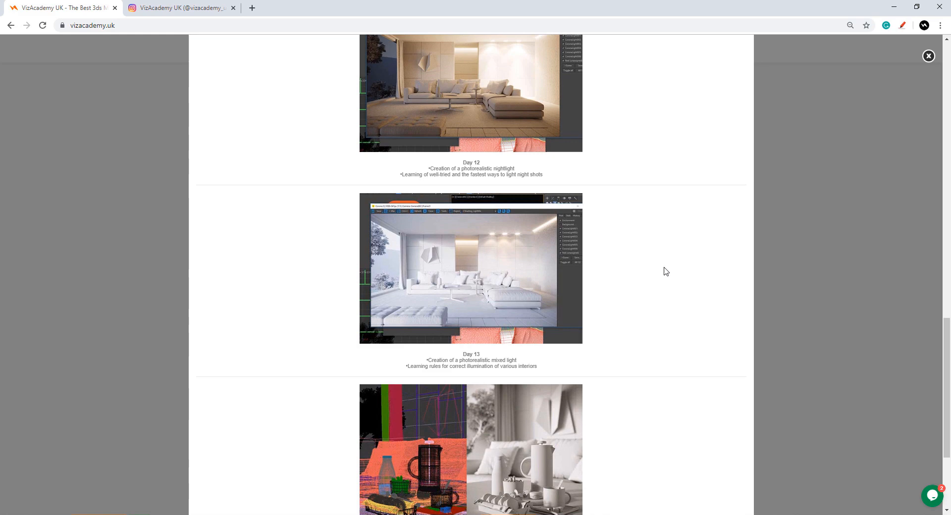
scroll("down", 3)
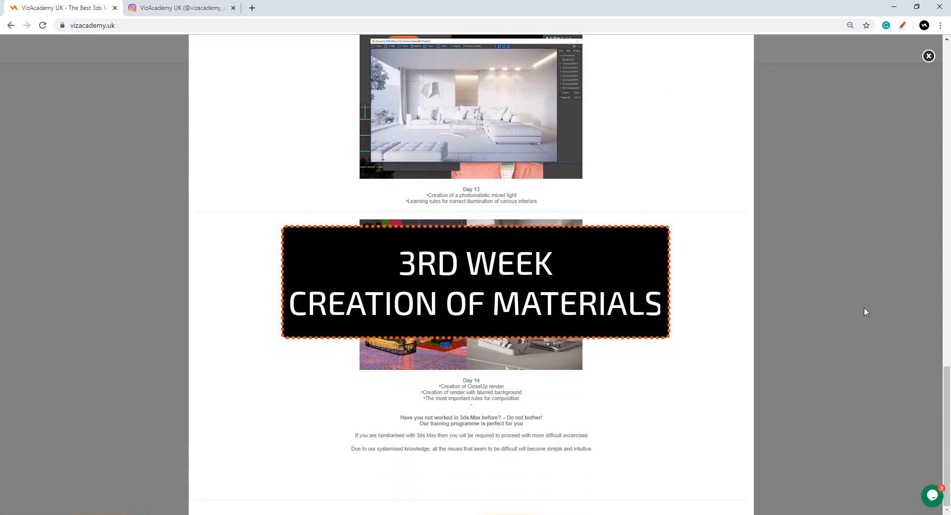
- Scroll the course popup through the remaining lessons to Day 28 and back toward the top
scroll("up", 3)
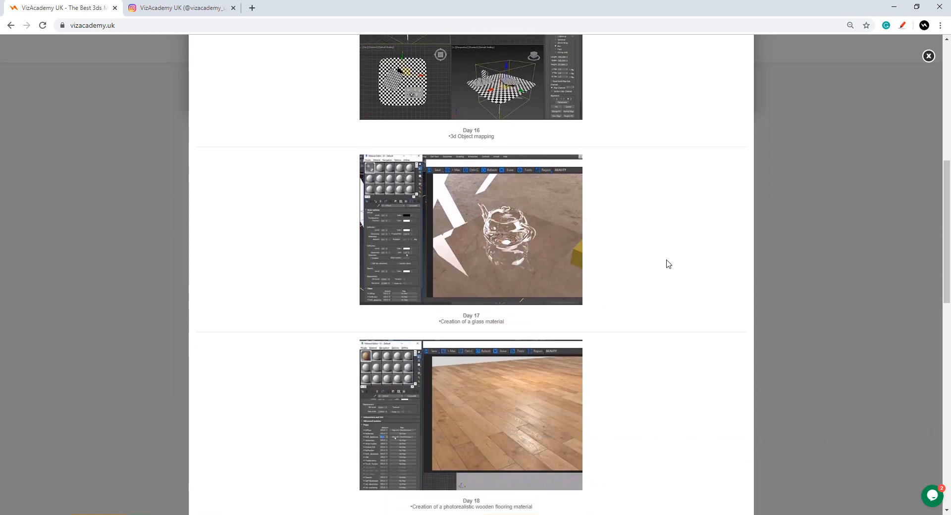
scroll("down", 3)
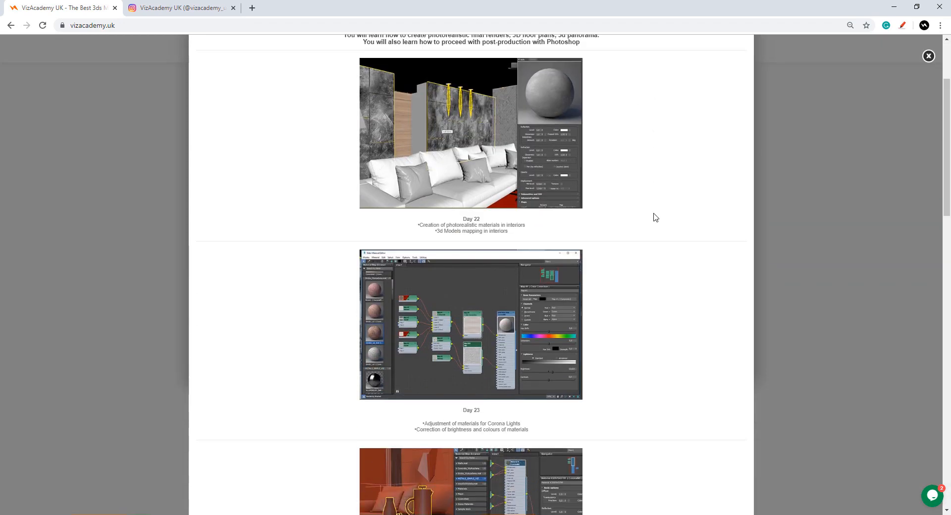
scroll("down", 3)
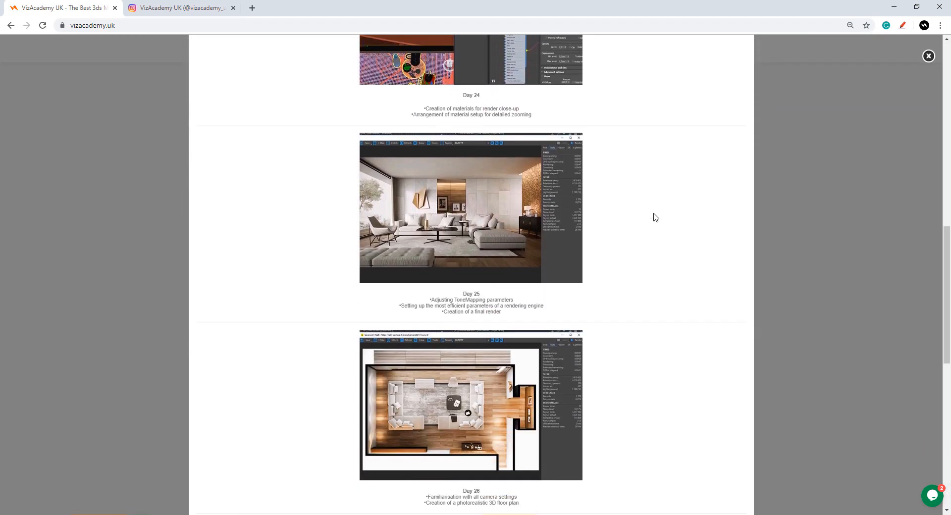
scroll("down", 3)
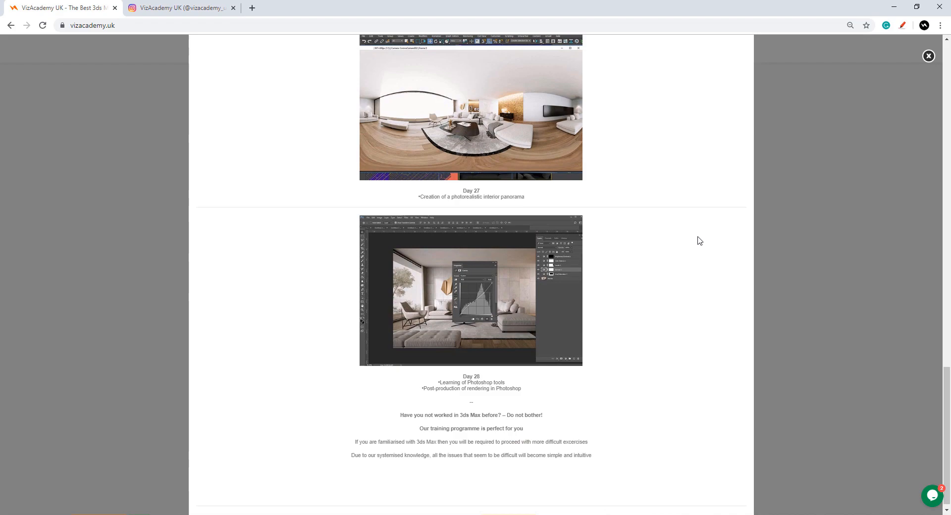
scroll("up", 3)
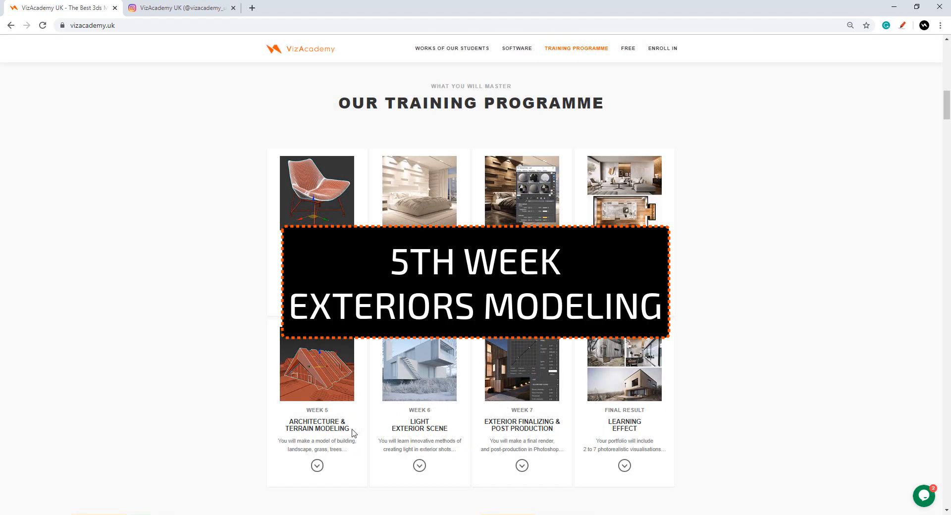
left_click(317, 466)
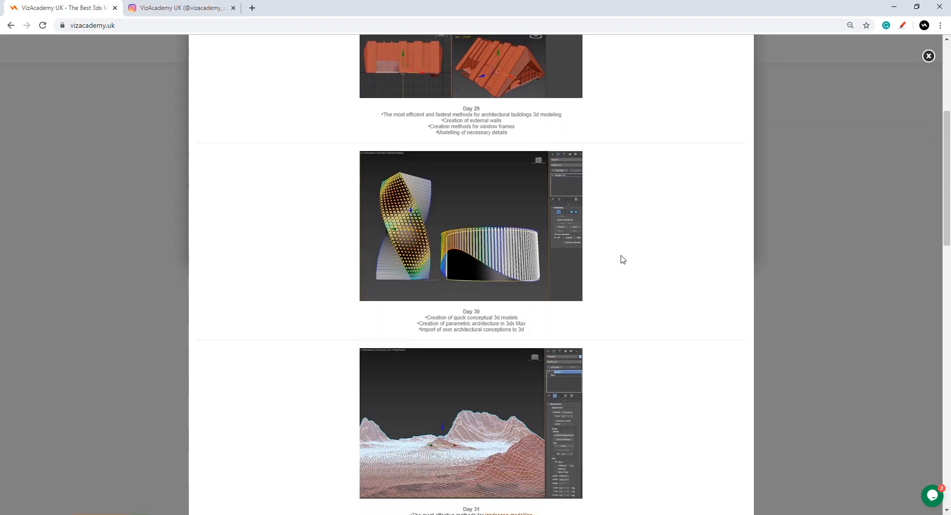
scroll("down", 3)
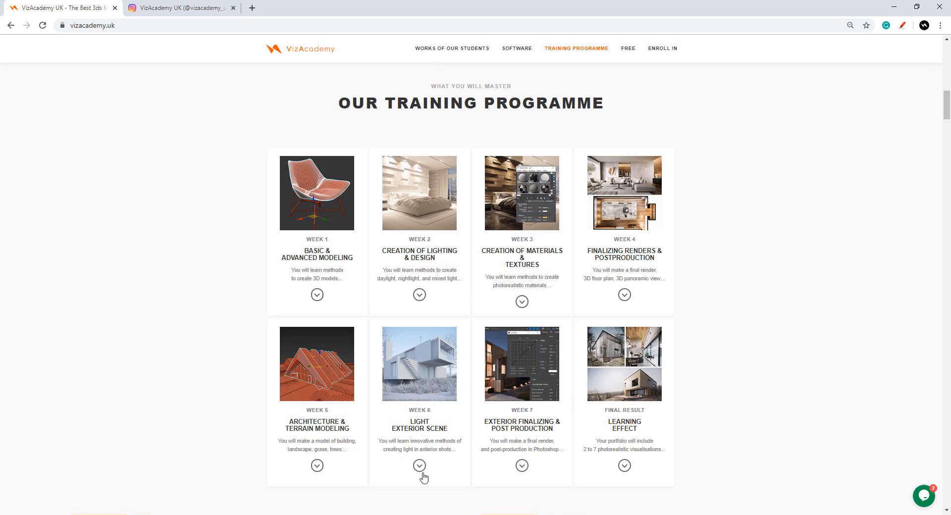
left_click(420, 465)
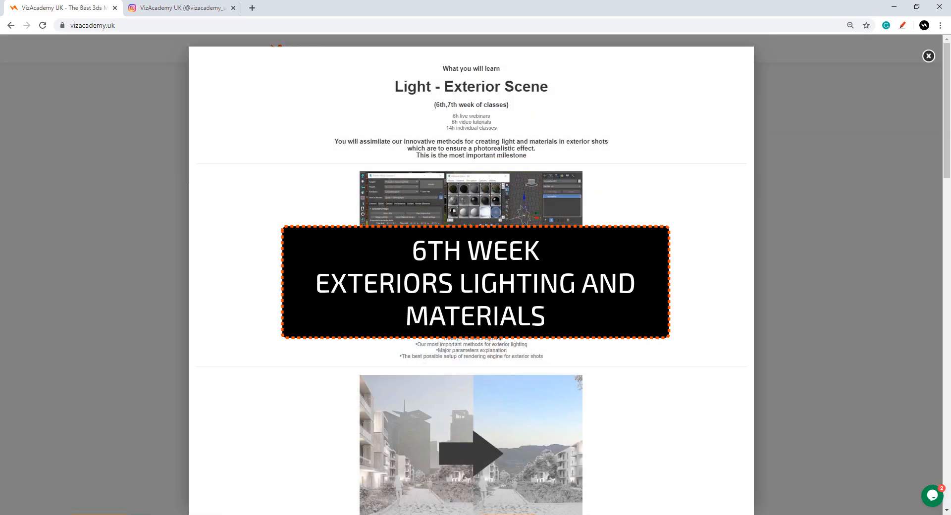
scroll("down", 3)
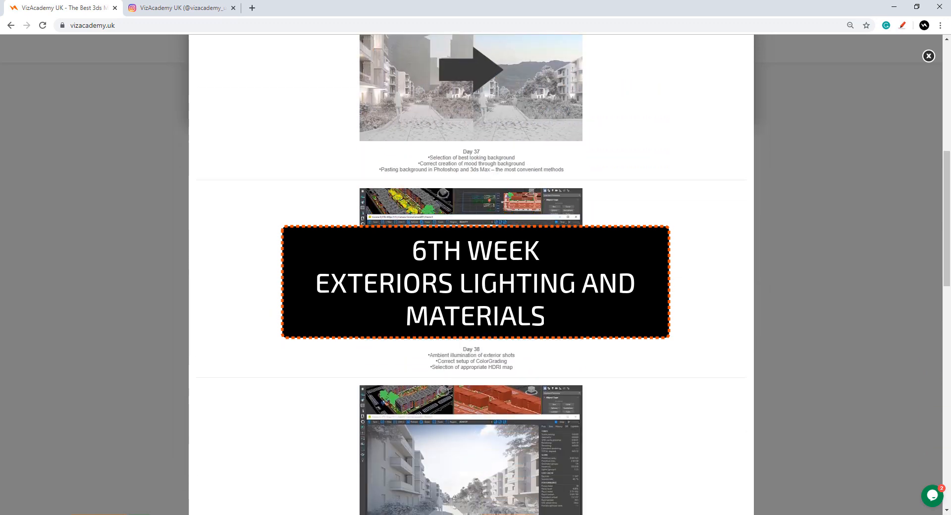
scroll("down", 3)
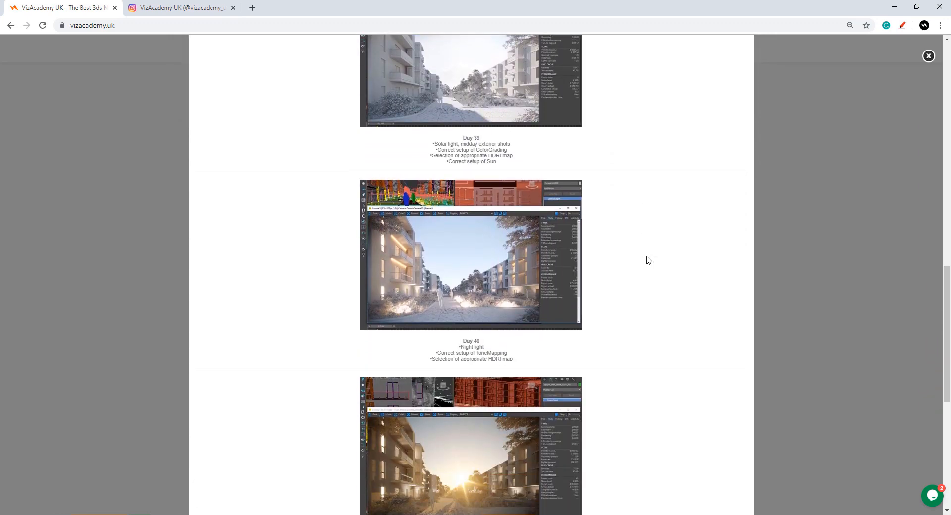
scroll("down", 3)
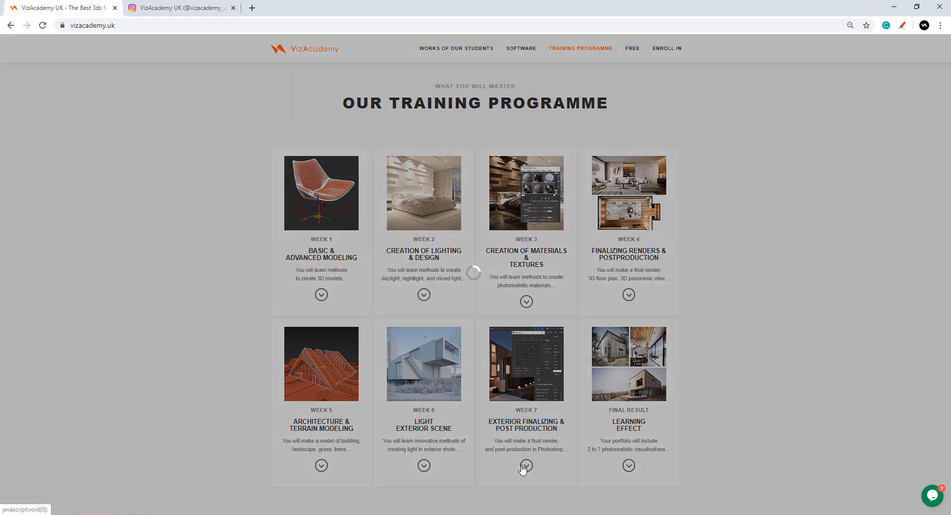
left_click(525, 466)
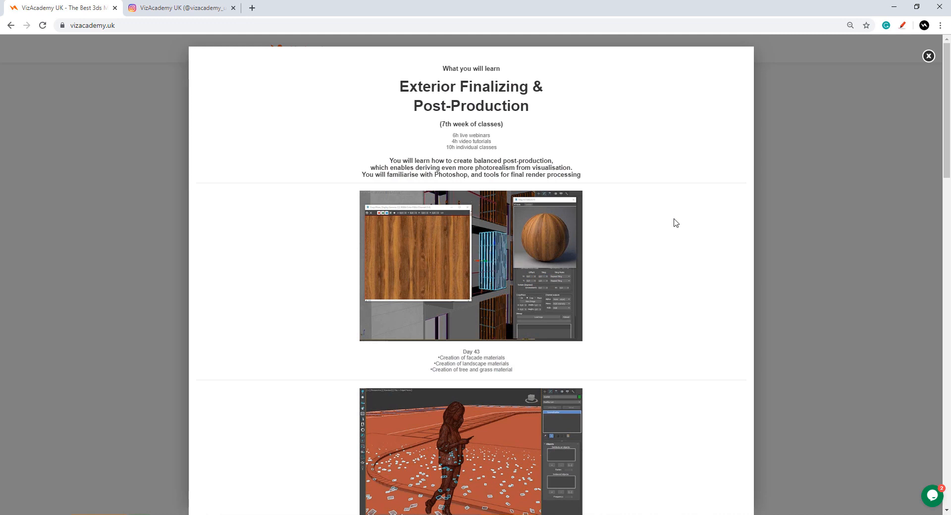
mouse_move(544, 254)
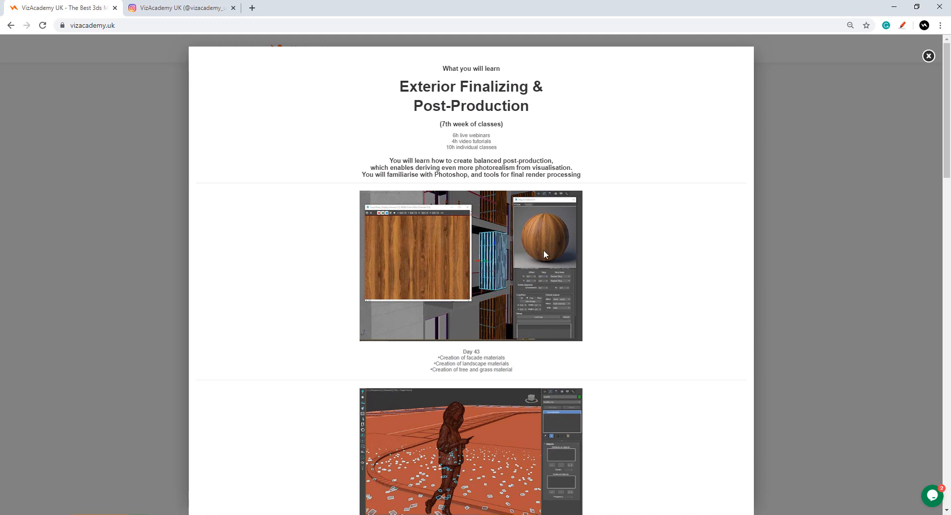
scroll("down", 3)
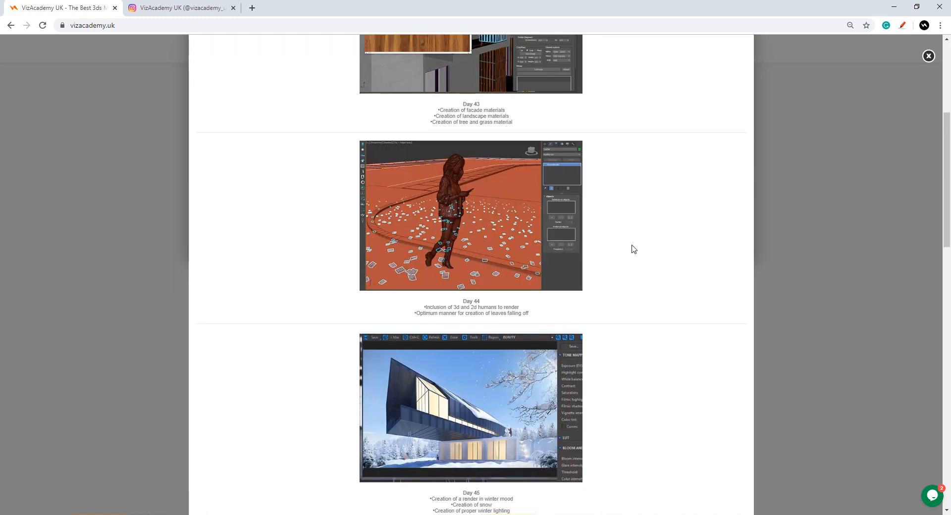
scroll("down", 3)
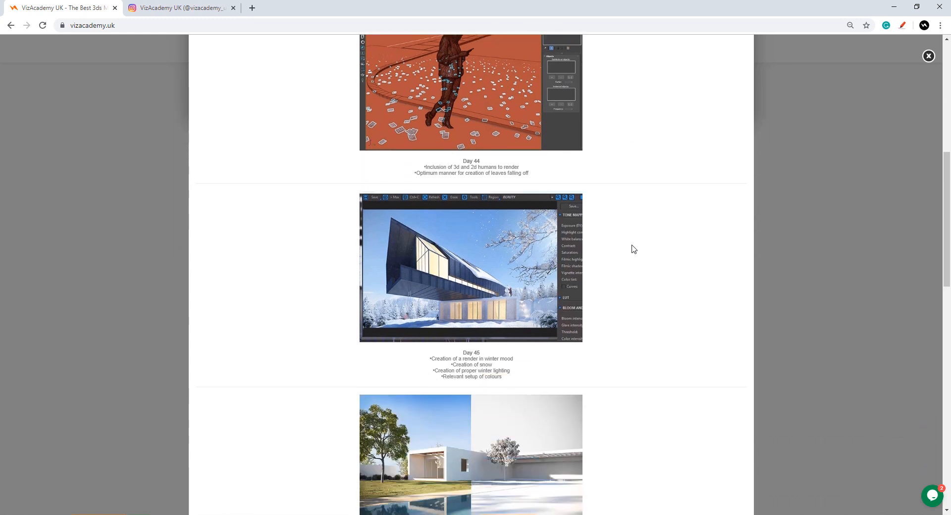
scroll("down", 3)
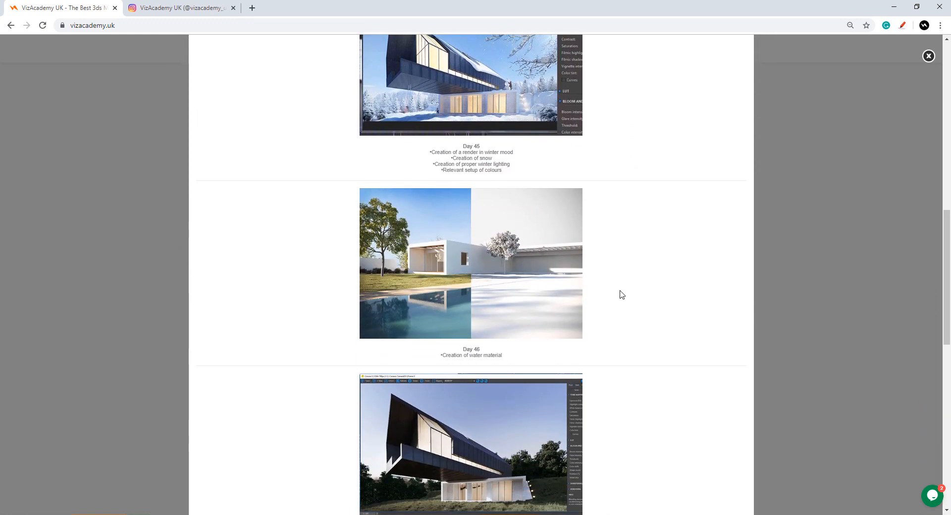
scroll("down", 3)
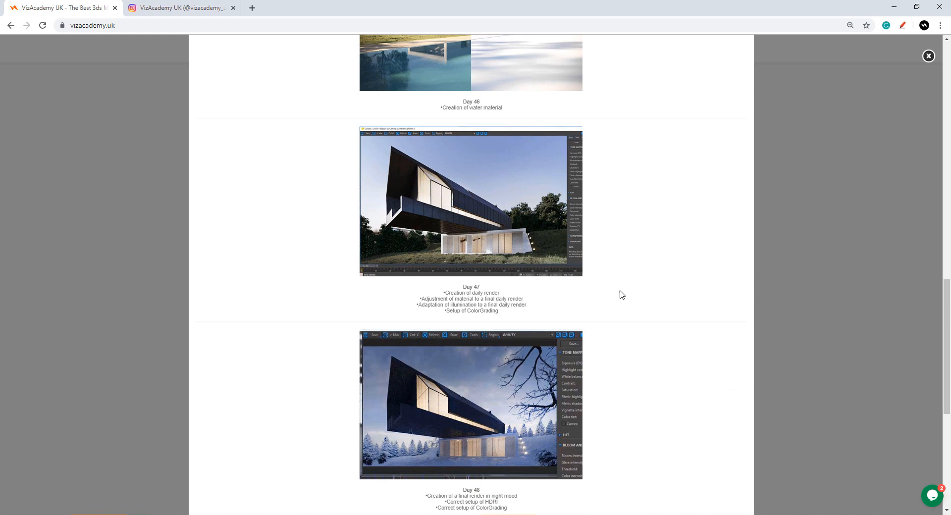
scroll("down", 3)
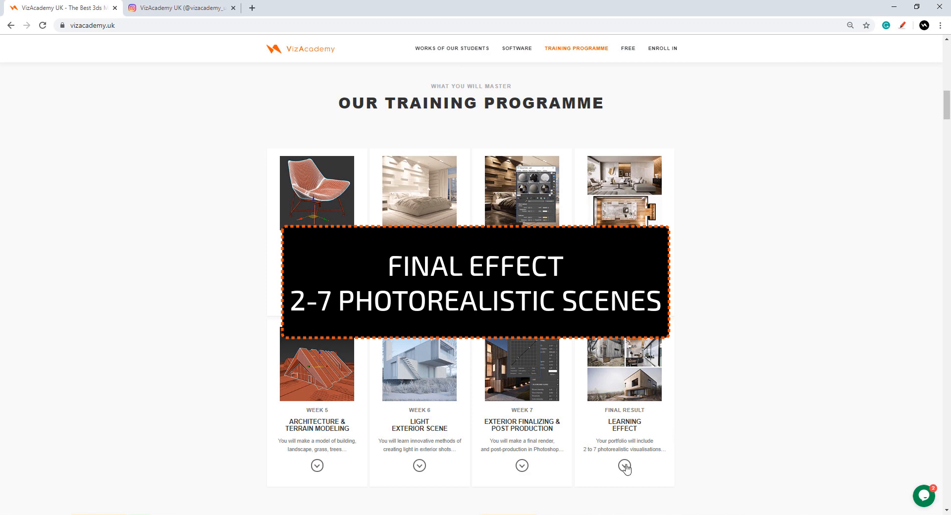
- Review the Final Result interior and exterior example renders, then scroll back to the top
left_click(625, 468)
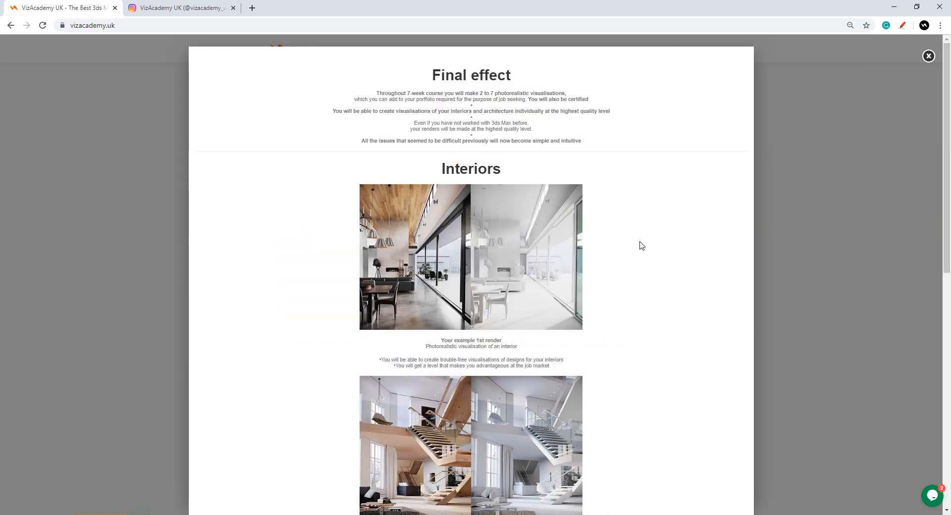
scroll("down", 3)
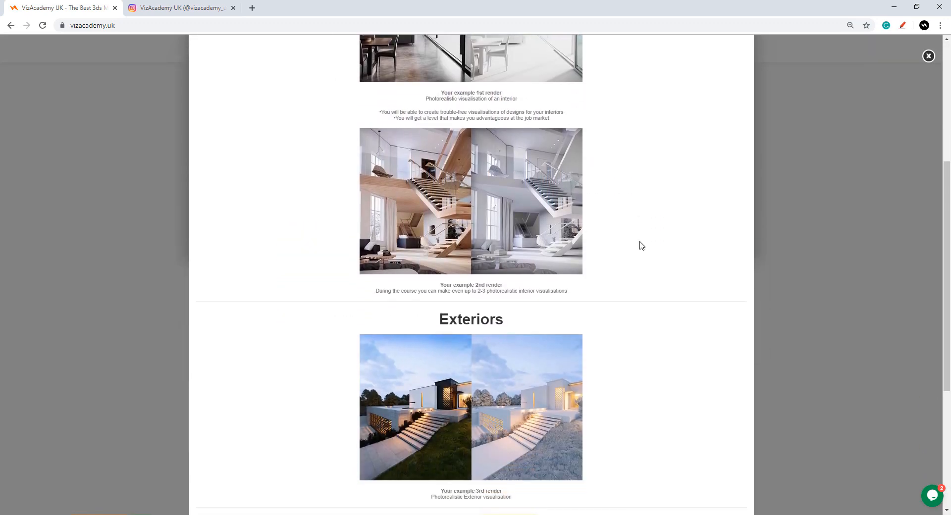
scroll("down", 3)
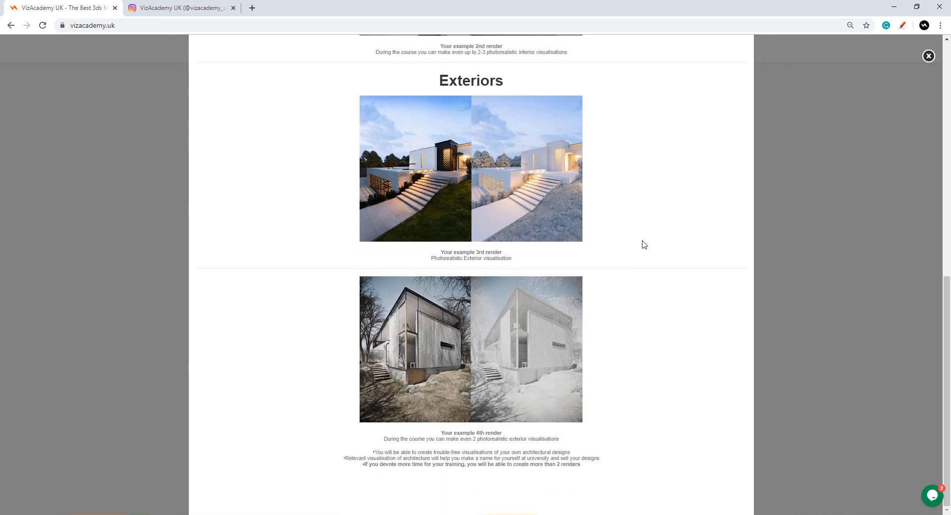
mouse_move(650, 238)
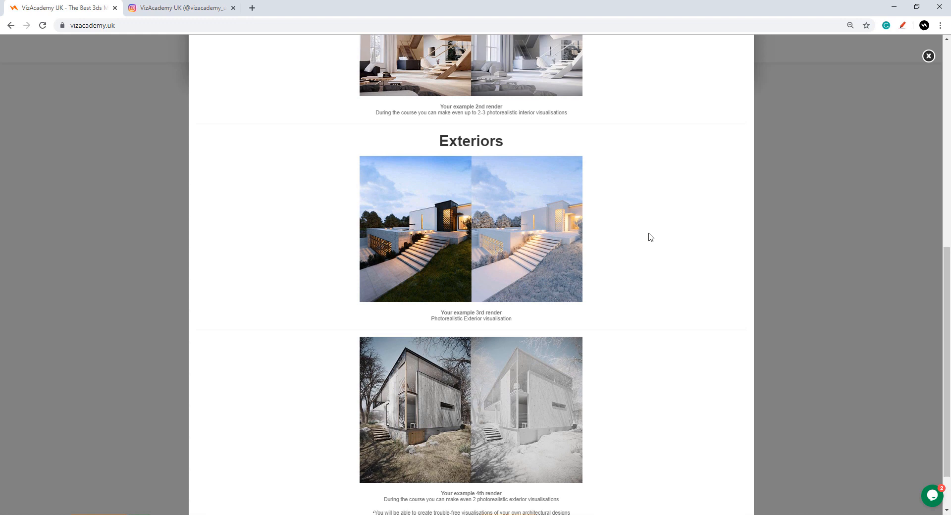
scroll("up", 3)
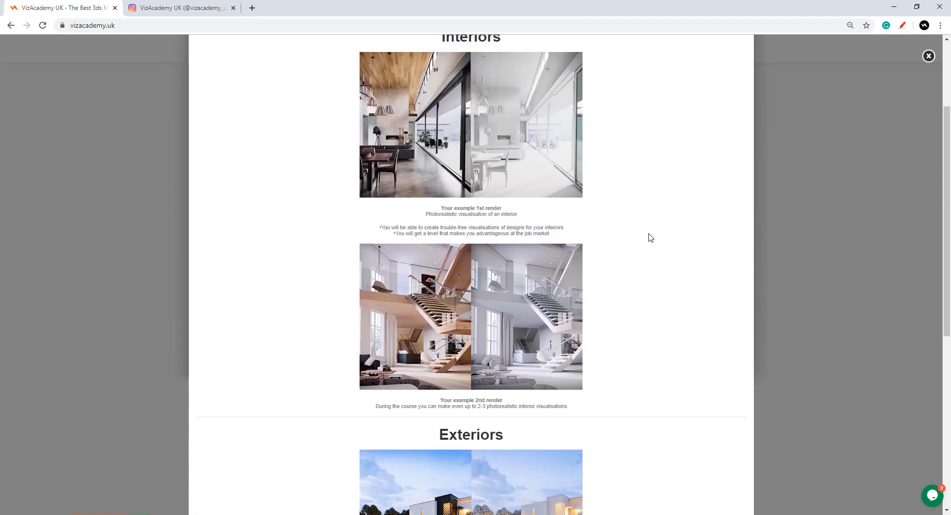
scroll("up", 3)
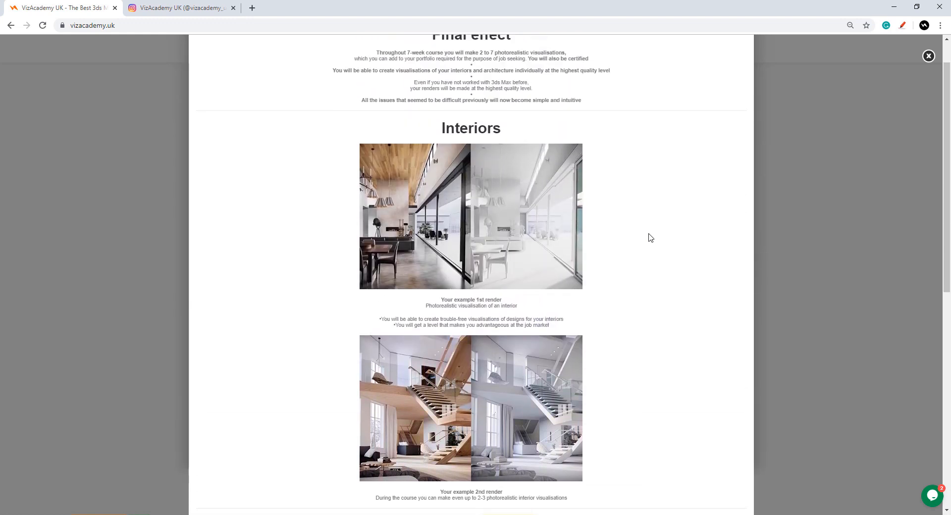
scroll("up", 3)
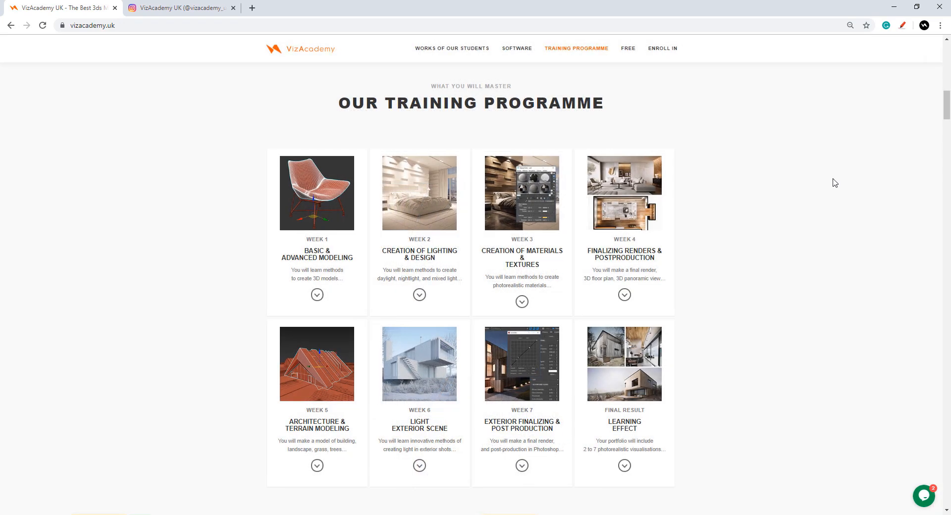
mouse_move(797, 208)
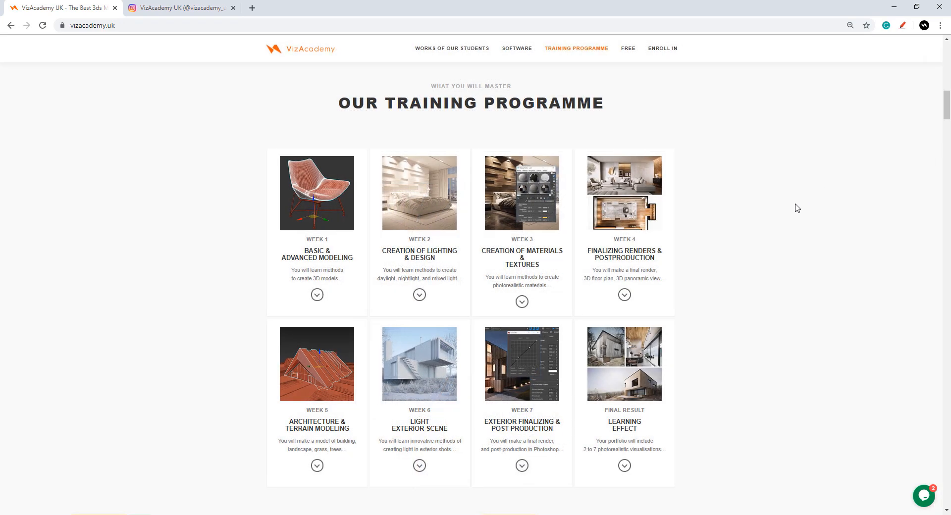